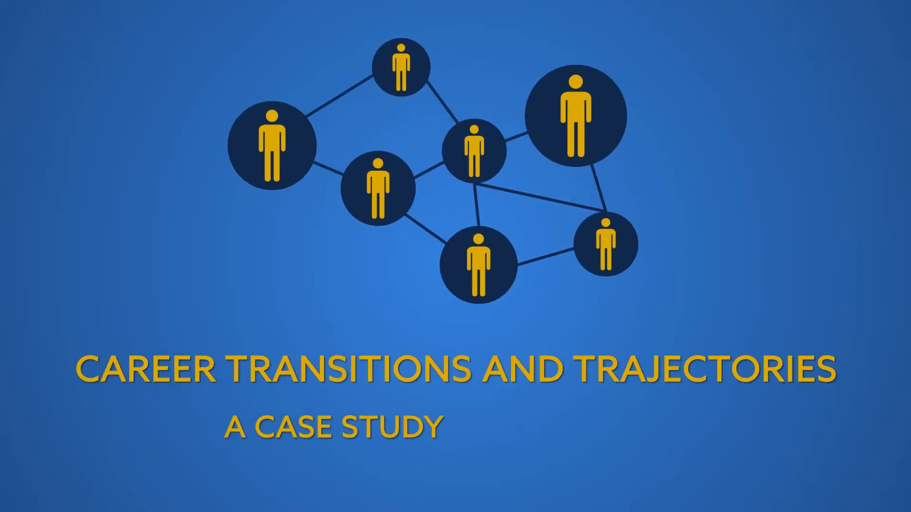
{"action": "type", "text": "IN COMPUTING"}
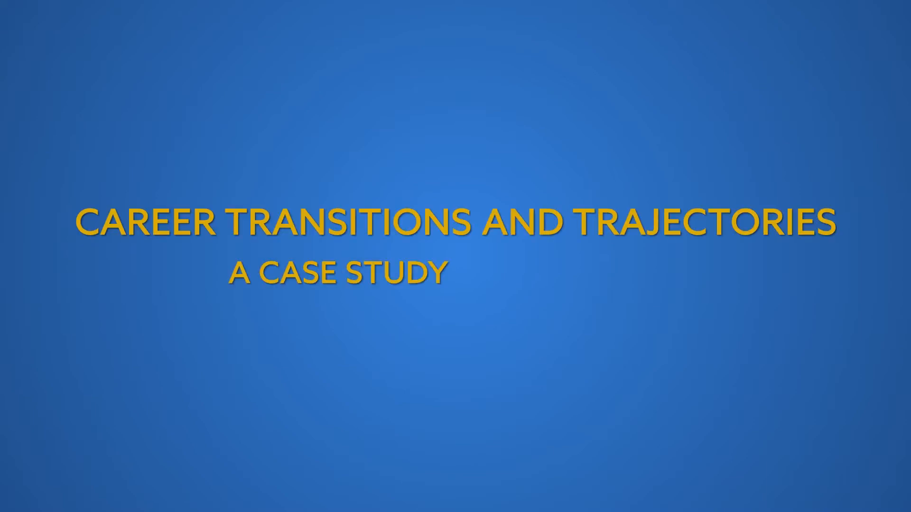
{"action": "key", "text": "Right"}
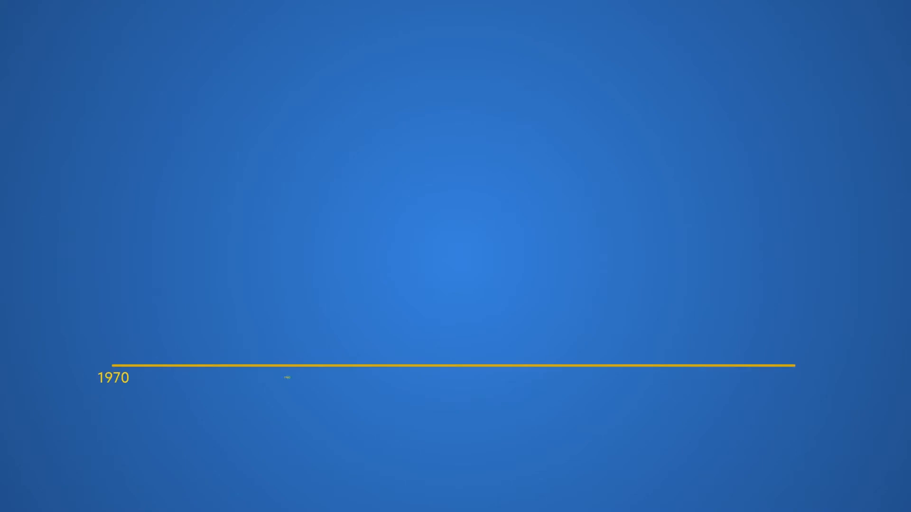